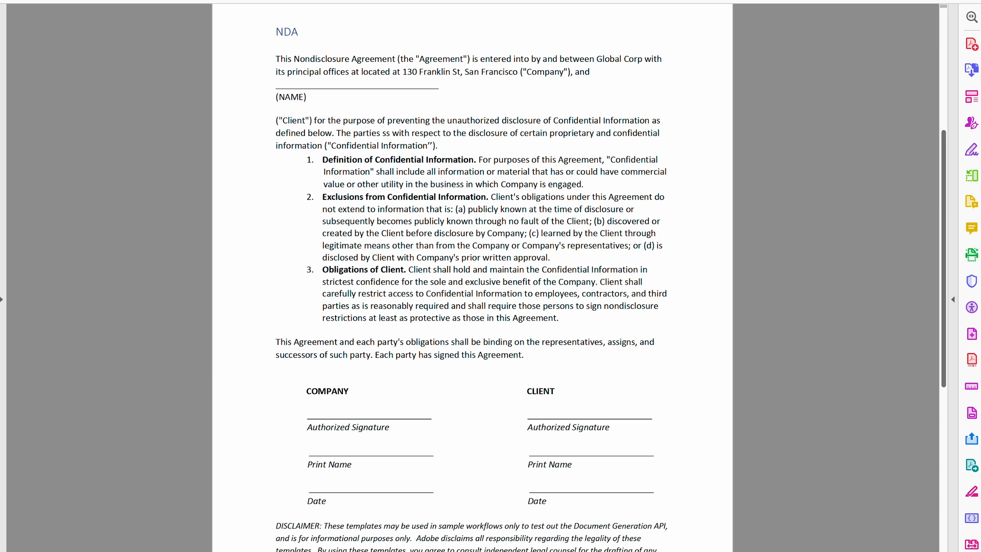
{"action": "mouse_move", "coordinate": [364, 451]}
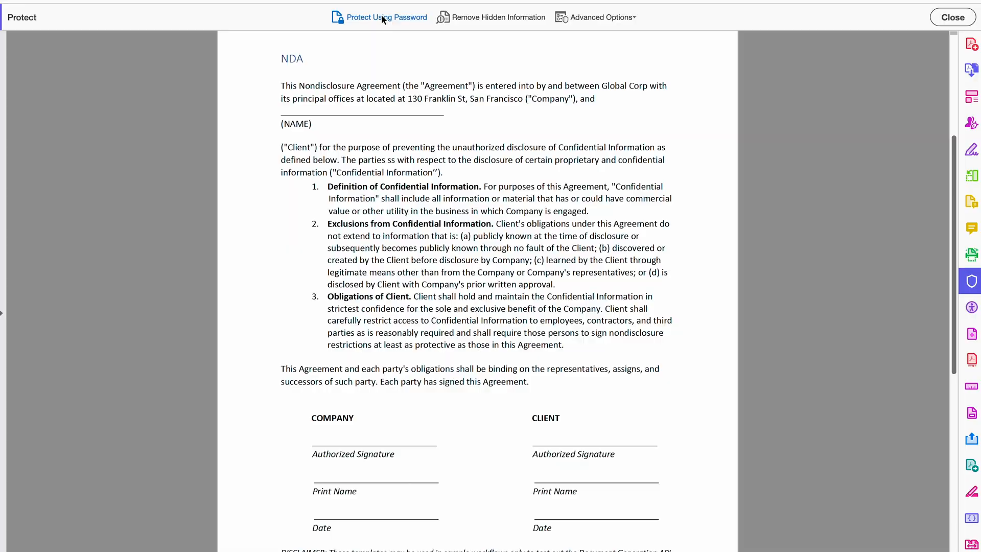
{"action": "left_click", "coordinate": [383, 16]}
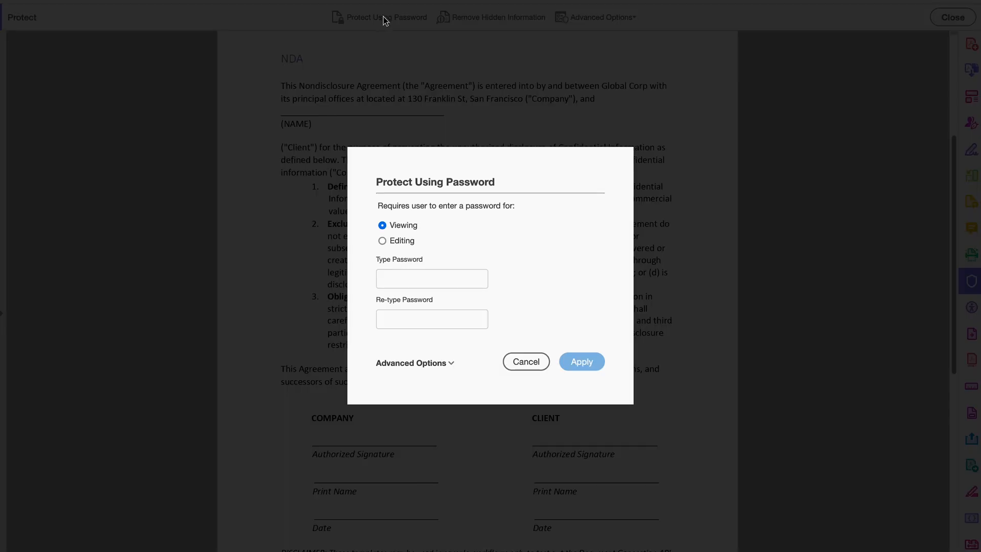
{"action": "mouse_move", "coordinate": [421, 216]}
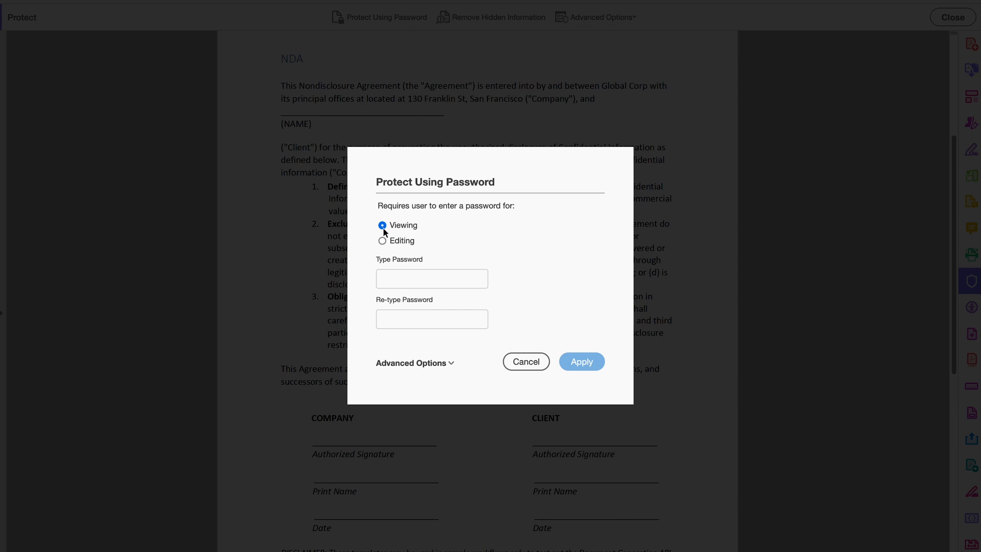
{"action": "left_click", "coordinate": [383, 241]}
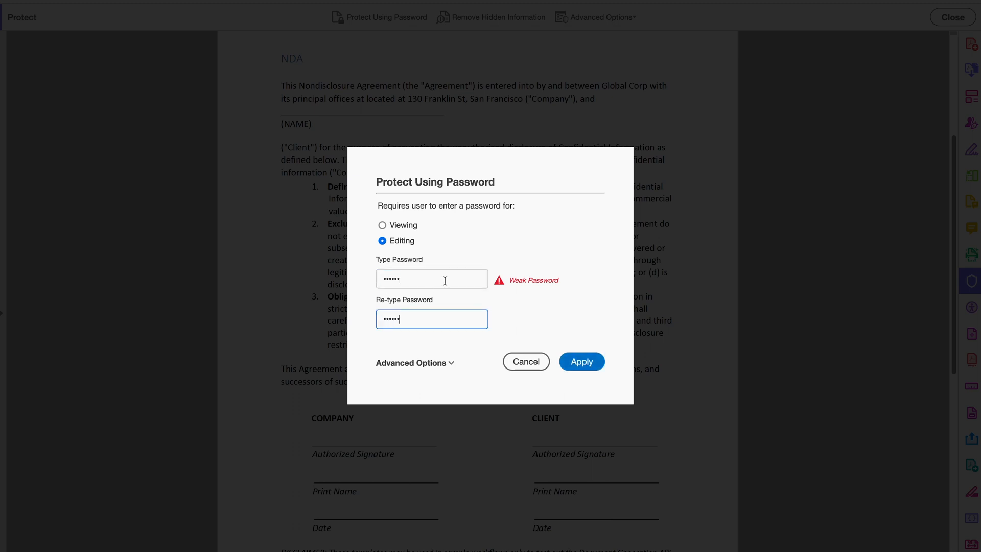
{"action": "mouse_move", "coordinate": [524, 296]}
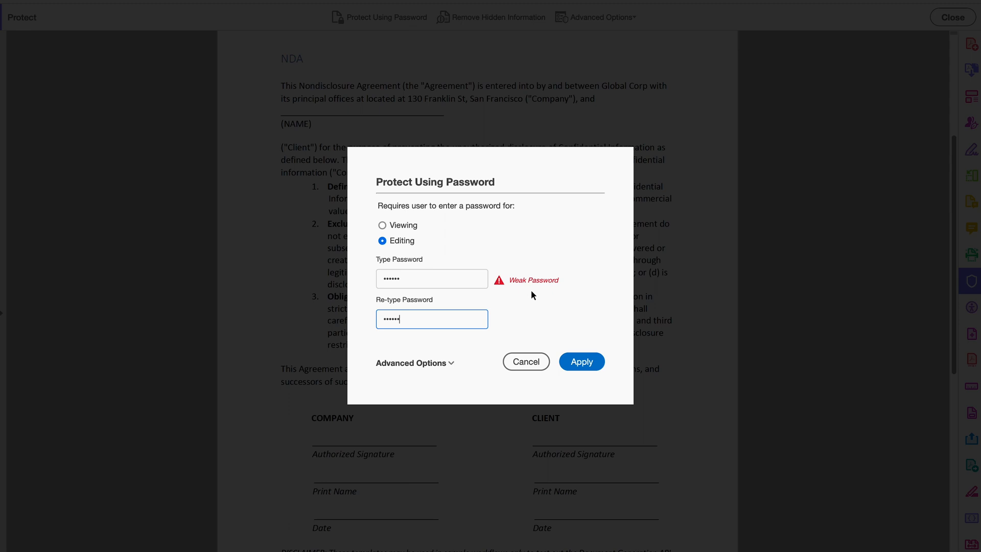
{"action": "mouse_move", "coordinate": [521, 292]}
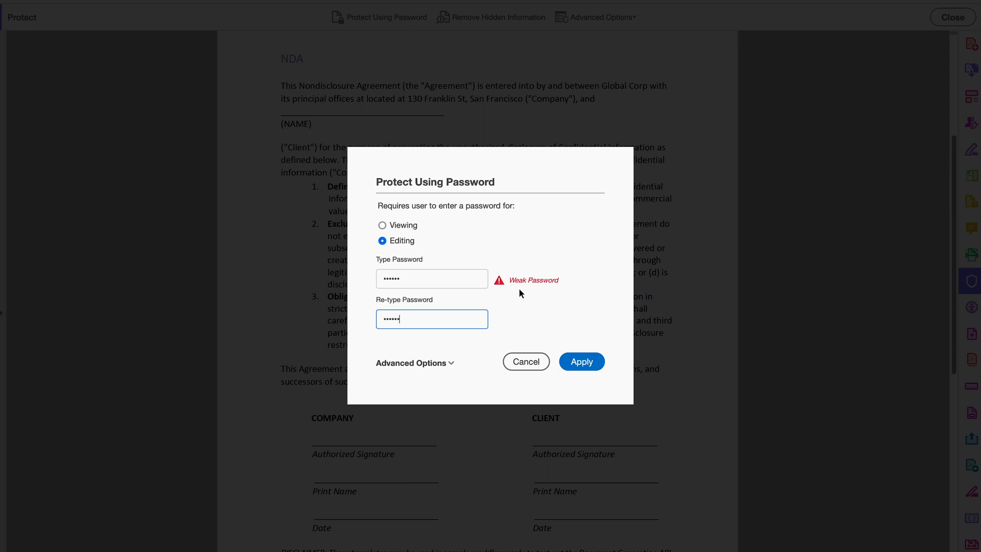
{"action": "mouse_move", "coordinate": [582, 350]}
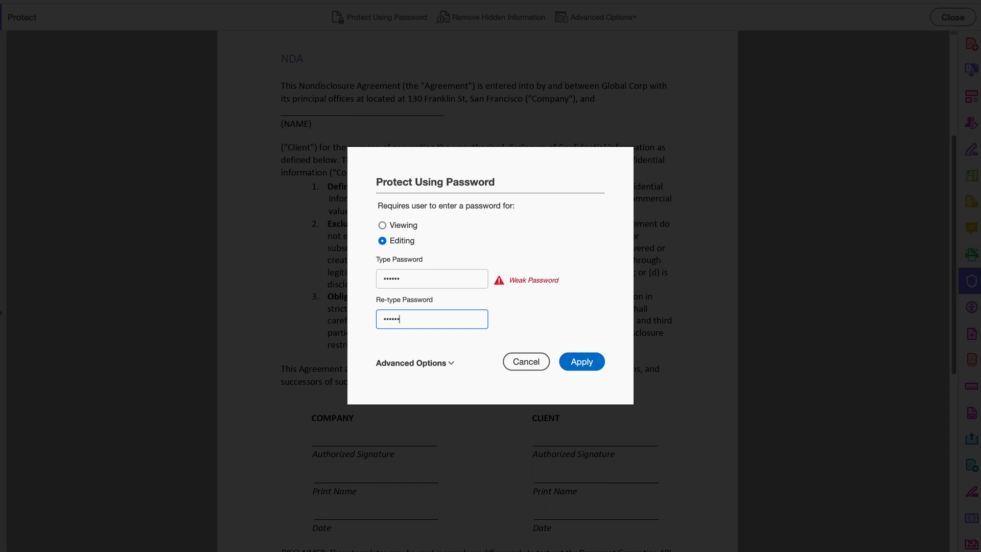
{"action": "mouse_move", "coordinate": [348, 319]}
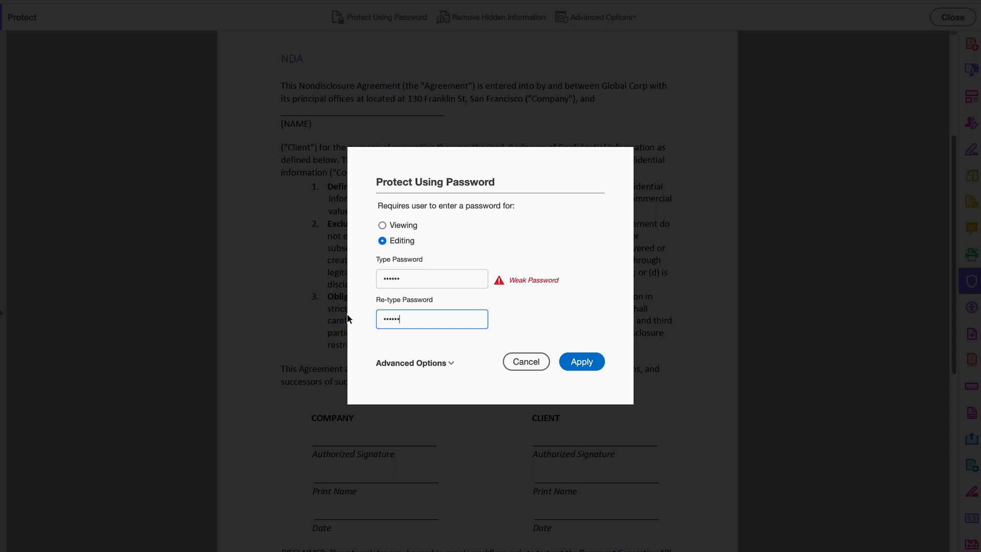
{"action": "mouse_move", "coordinate": [355, 323]}
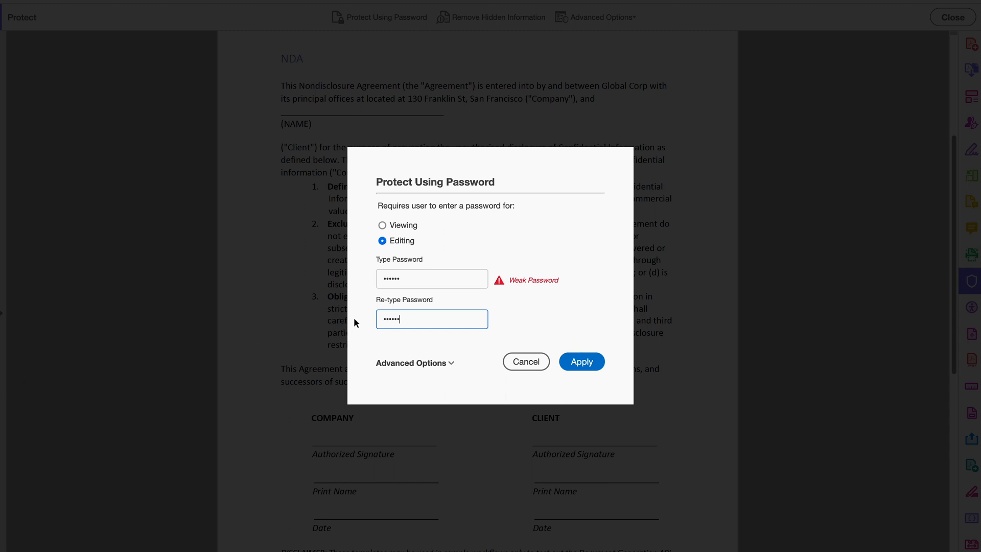
{"action": "mouse_move", "coordinate": [385, 391]}
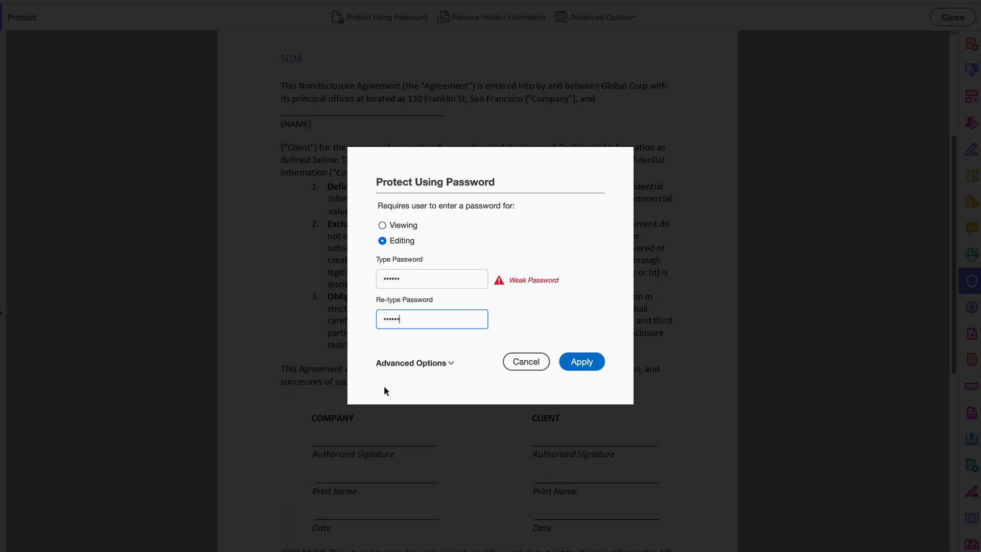
{"action": "left_click", "coordinate": [410, 362]}
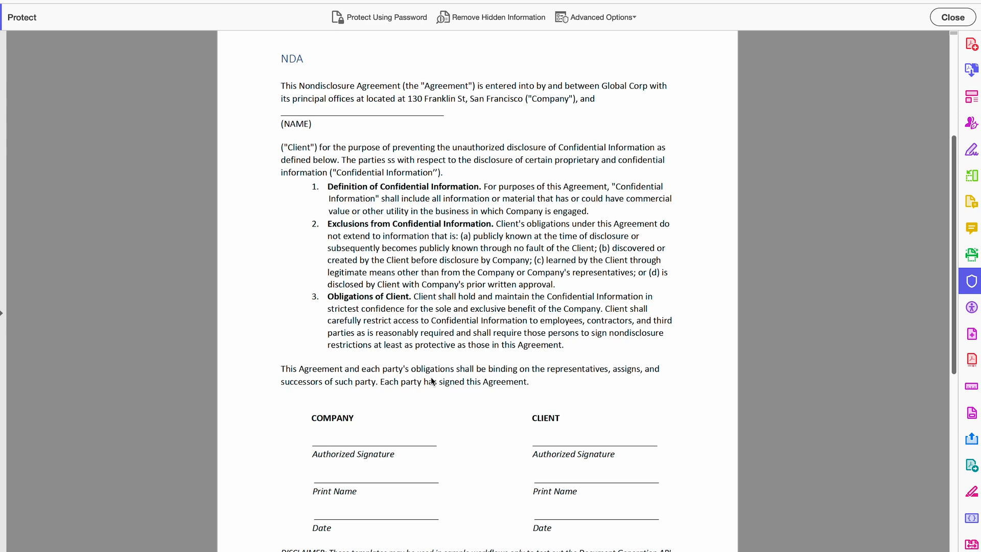
- In Encrypt with Password settings, require a document-open password and leave editing restrictions off
{"action": "left_click", "coordinate": [384, 17]}
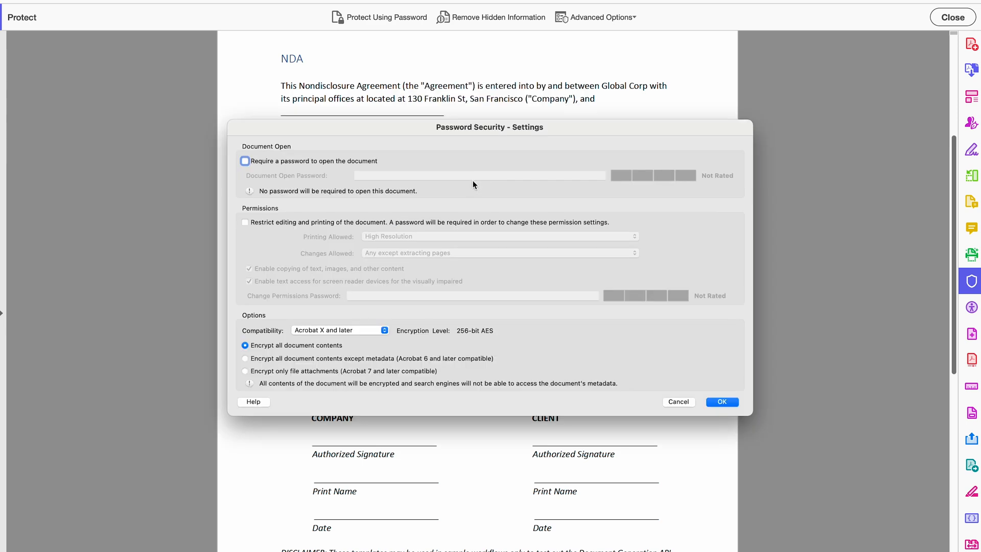
{"action": "mouse_move", "coordinate": [425, 185]}
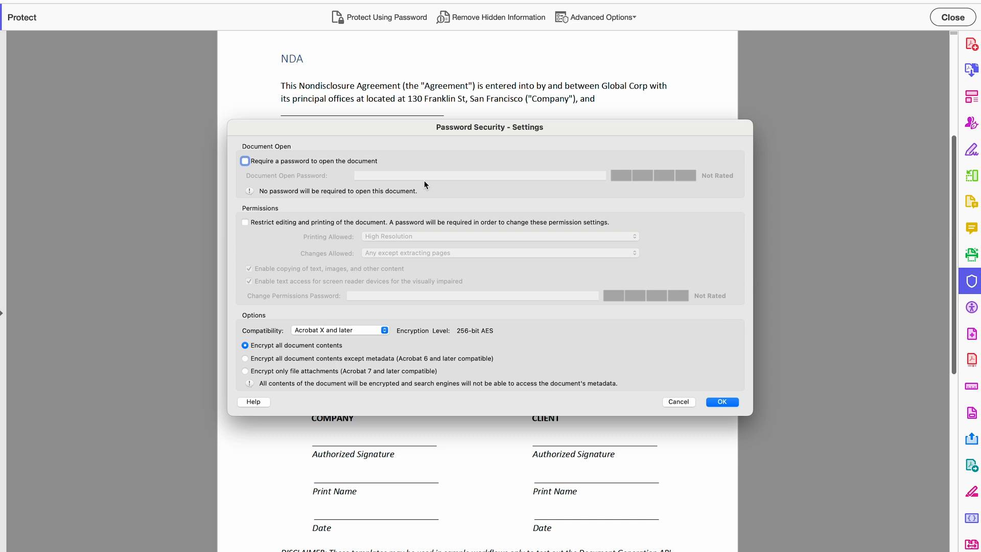
{"action": "mouse_move", "coordinate": [458, 225]}
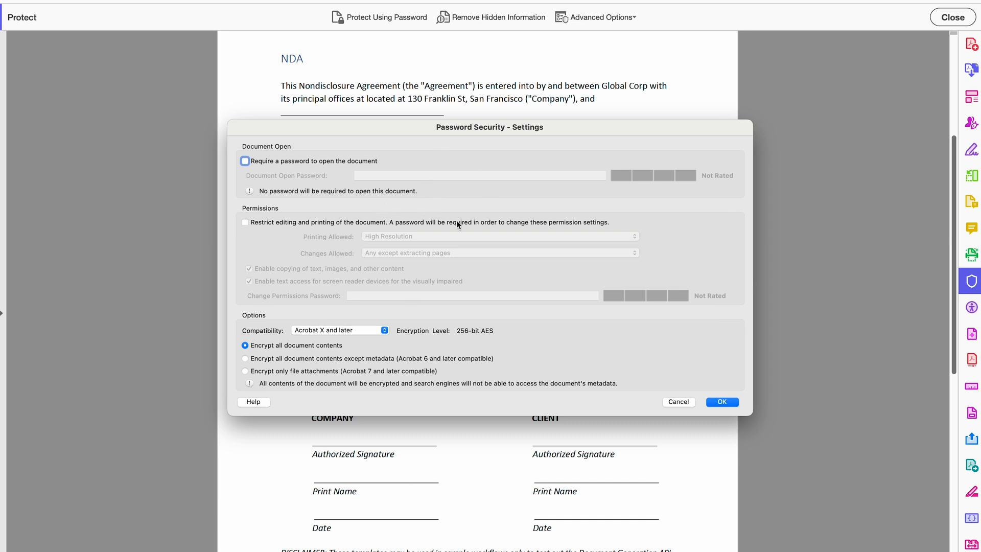
{"action": "left_click", "coordinate": [245, 160]}
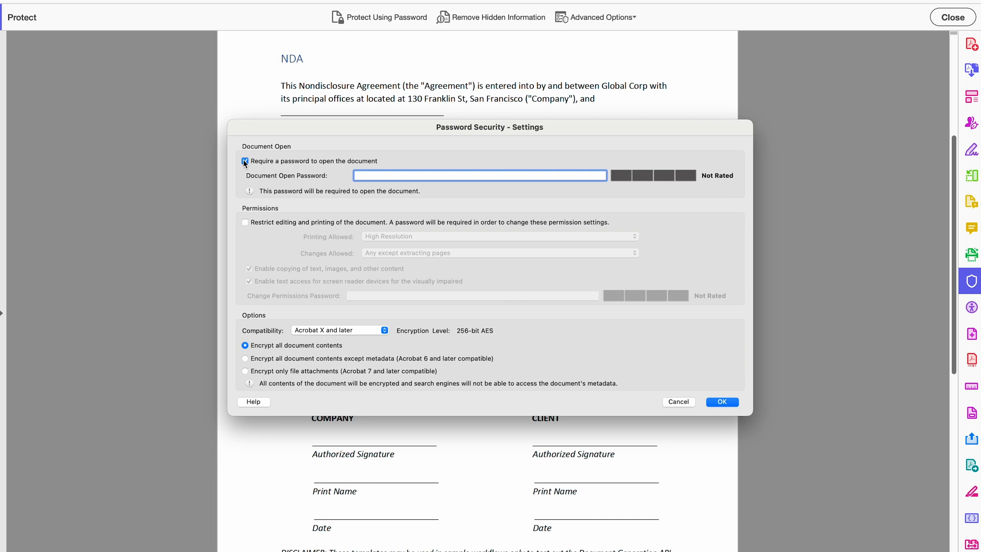
{"action": "left_click", "coordinate": [245, 222]}
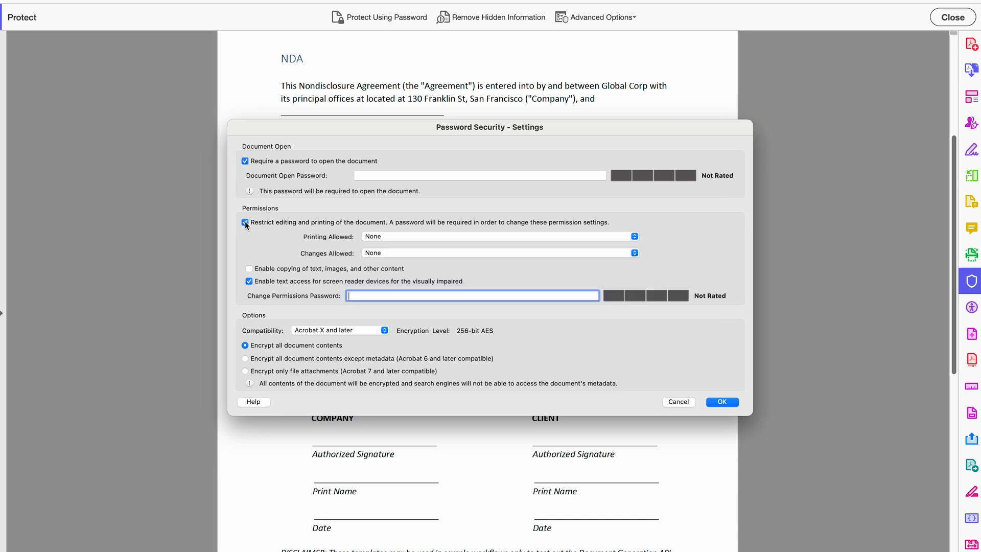
{"action": "left_click", "coordinate": [245, 222]}
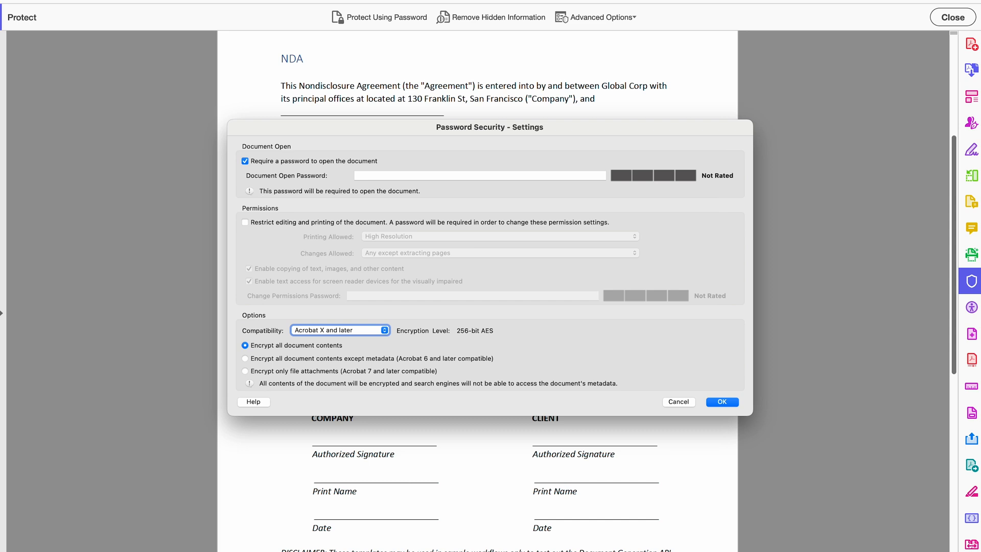
{"action": "mouse_move", "coordinate": [331, 305]}
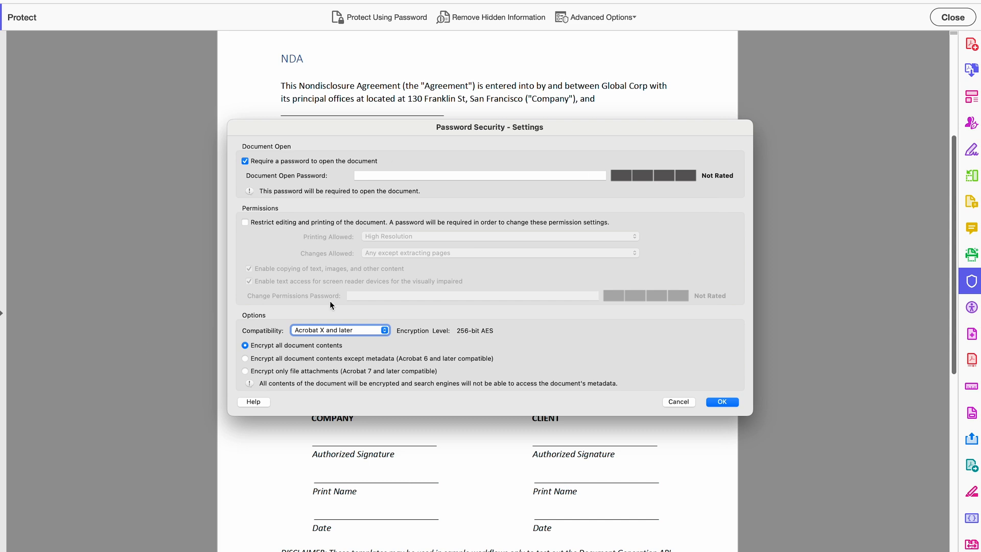
{"action": "mouse_move", "coordinate": [575, 330]}
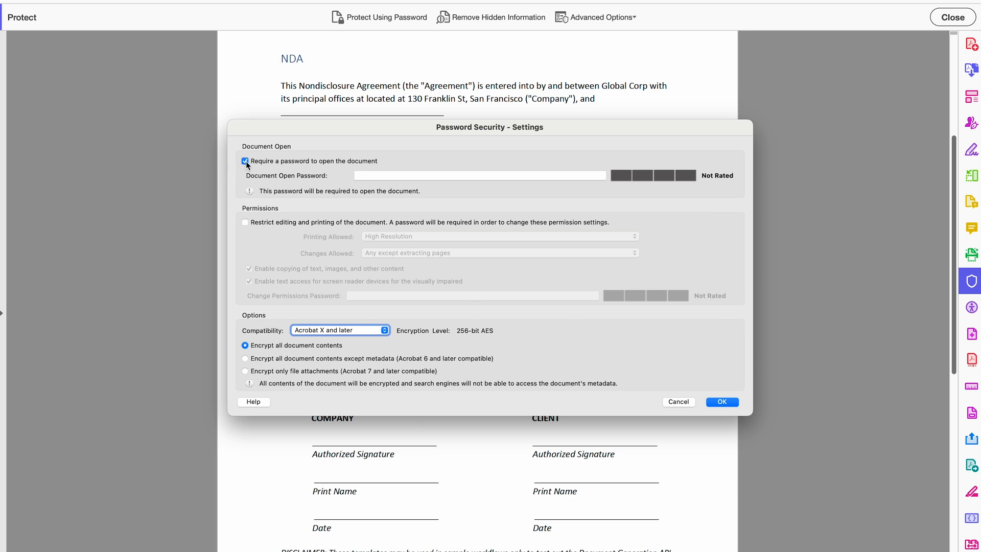
{"action": "mouse_move", "coordinate": [292, 166]}
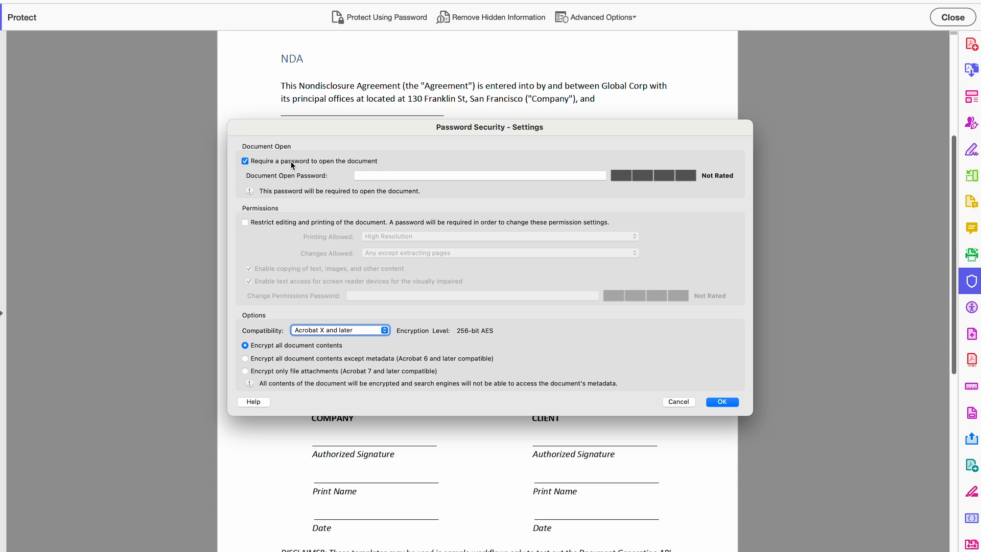
{"action": "mouse_move", "coordinate": [314, 149]}
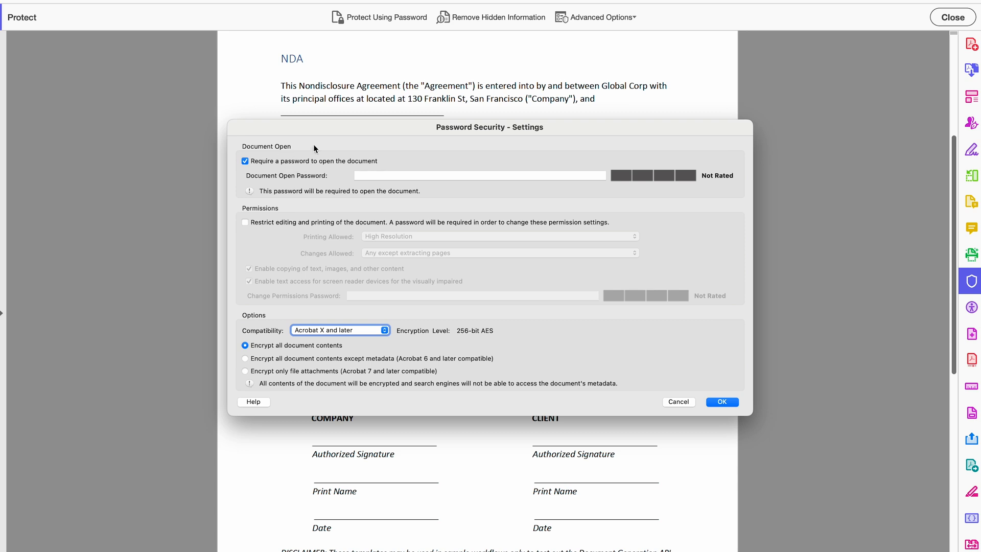
{"action": "mouse_move", "coordinate": [332, 200]}
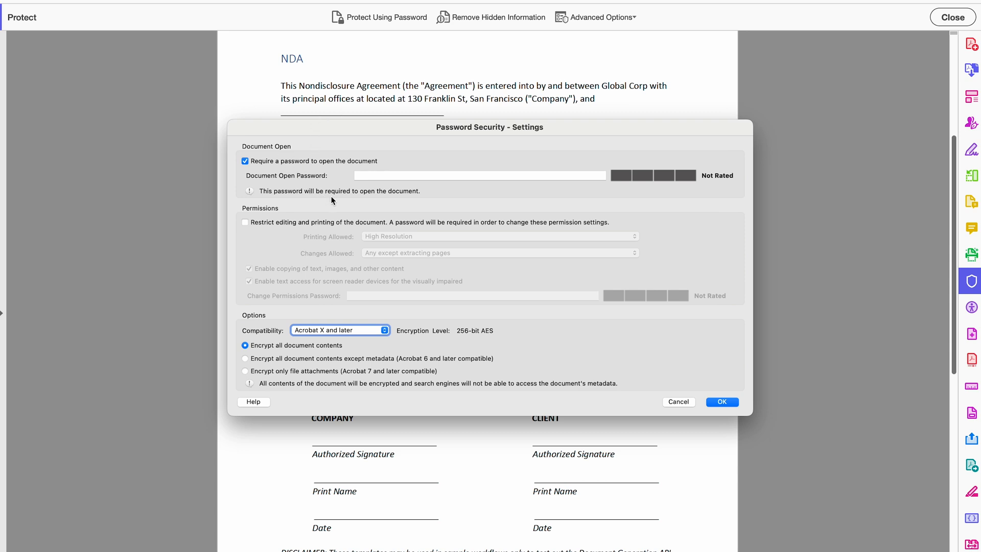
{"action": "left_click", "coordinate": [479, 175]}
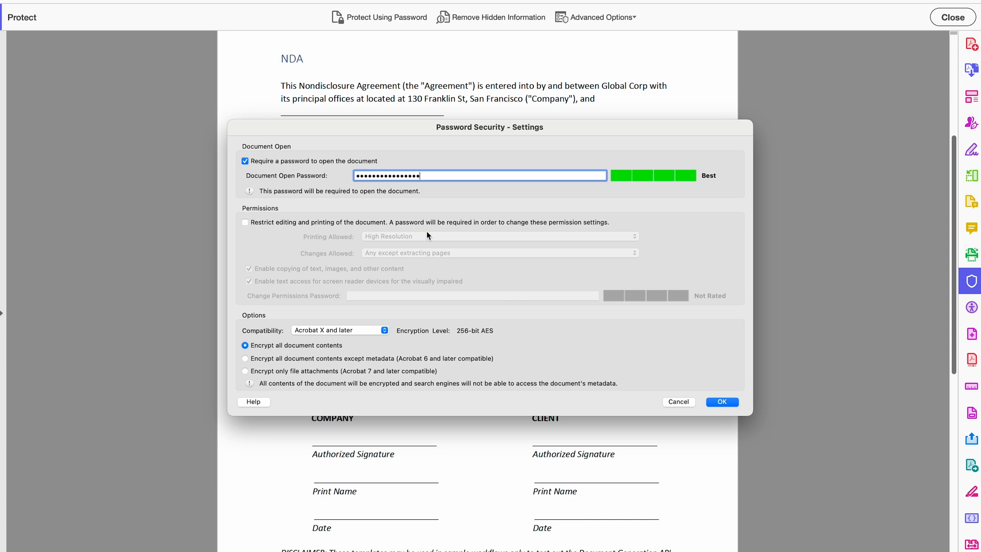
{"action": "mouse_move", "coordinate": [664, 171]}
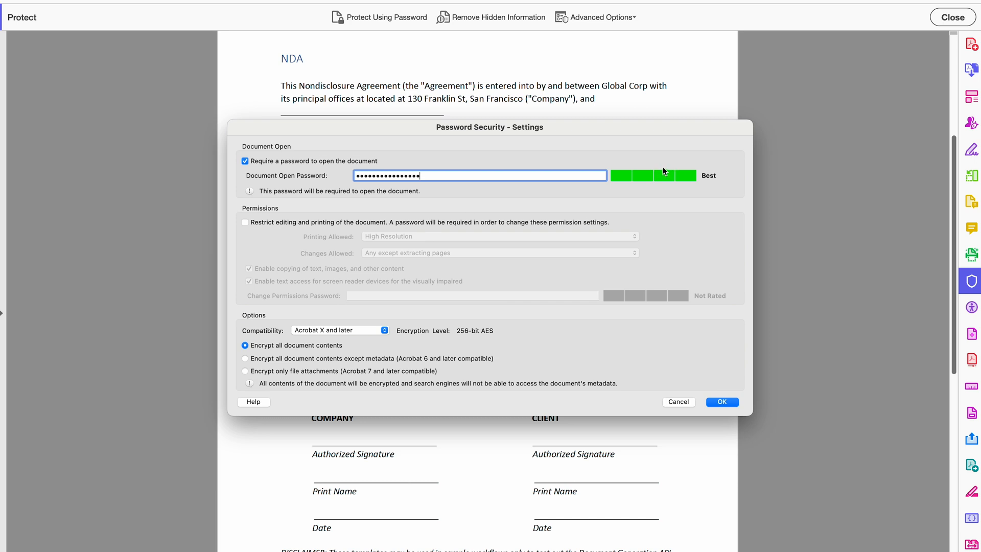
{"action": "mouse_move", "coordinate": [426, 209]}
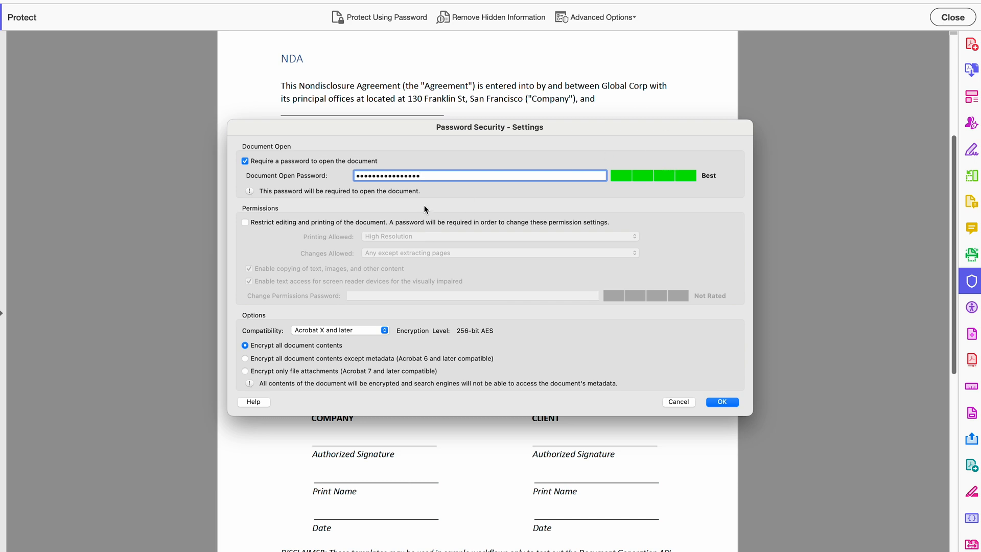
{"action": "mouse_move", "coordinate": [336, 333]}
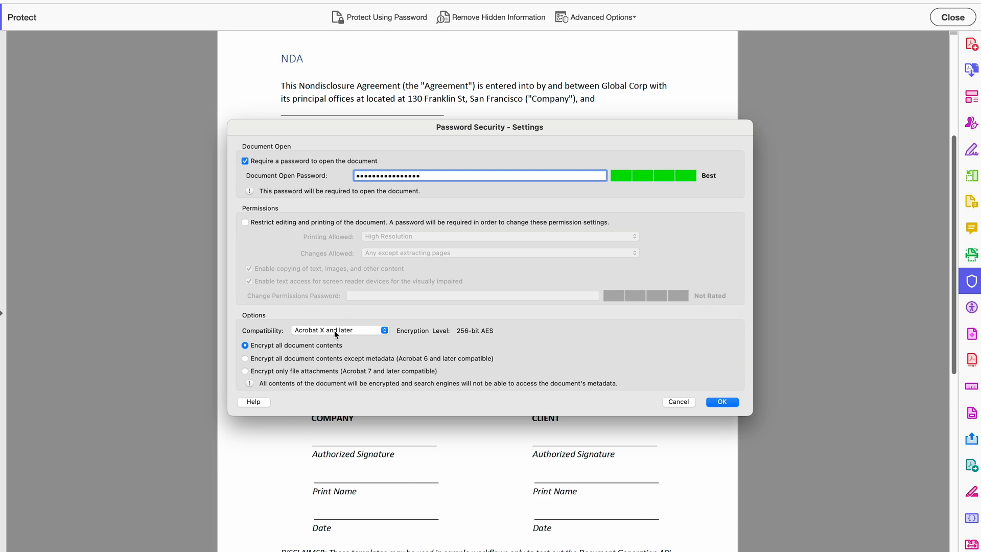
{"action": "left_click", "coordinate": [338, 330]}
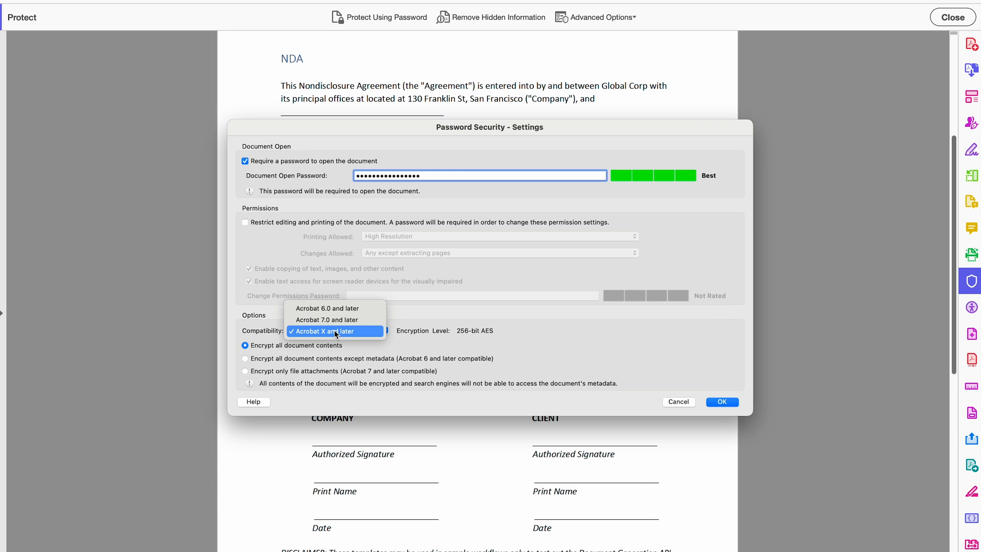
{"action": "mouse_move", "coordinate": [333, 319]}
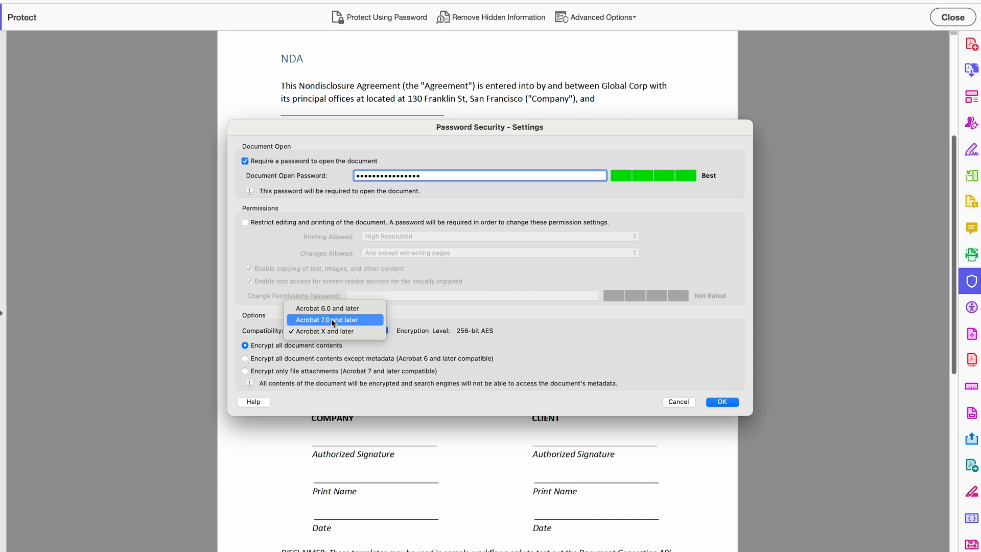
{"action": "mouse_move", "coordinate": [335, 308]}
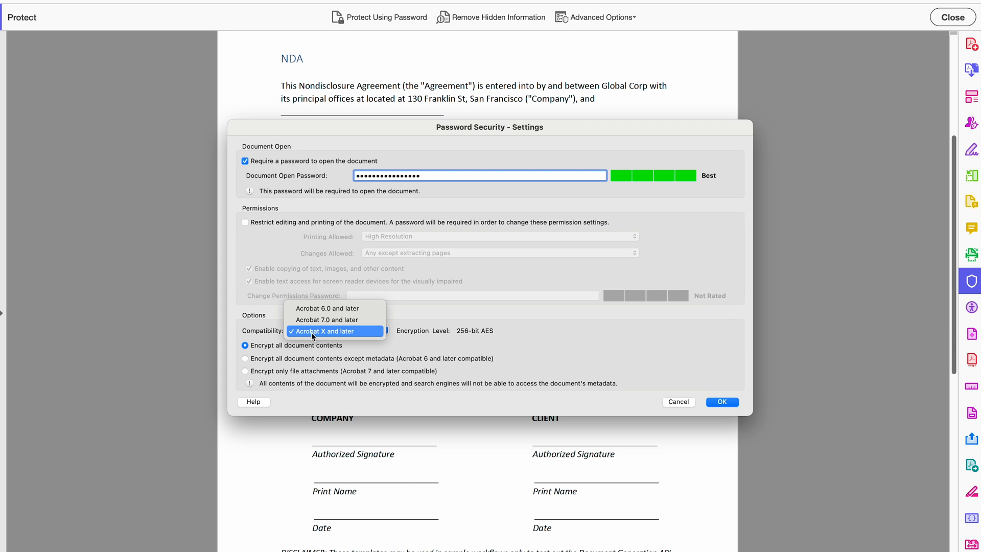
{"action": "left_click", "coordinate": [326, 331]}
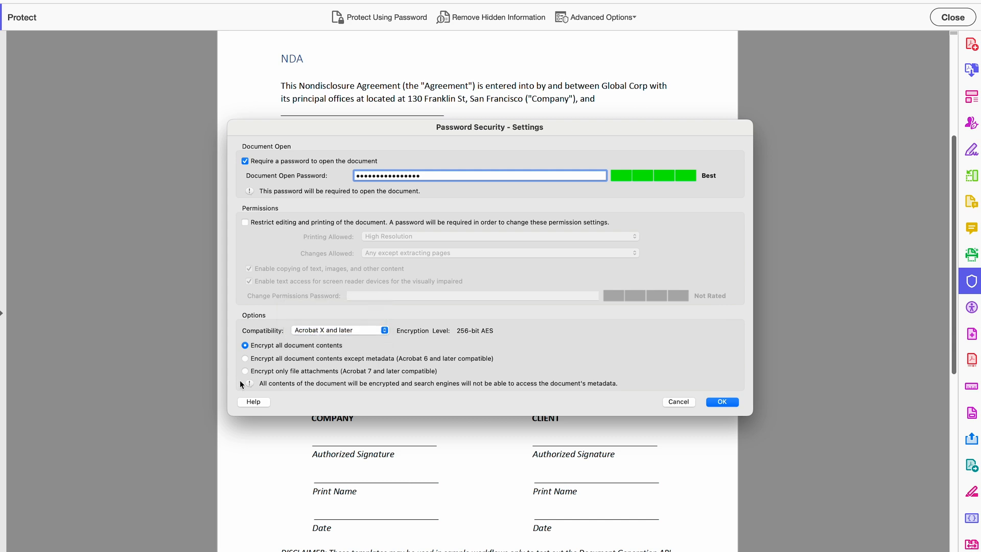
{"action": "left_click", "coordinate": [244, 345]}
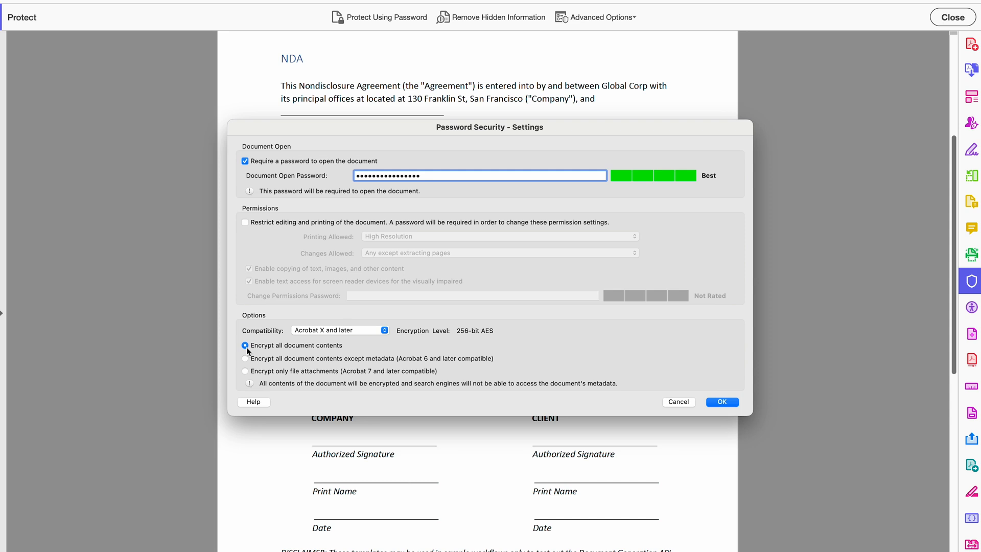
{"action": "left_click", "coordinate": [245, 358]}
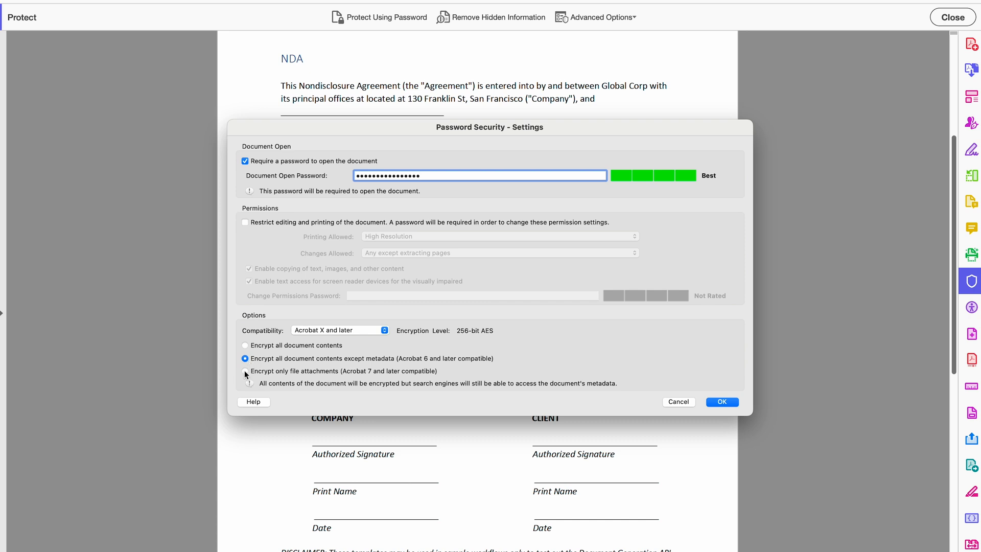
{"action": "left_click", "coordinate": [245, 371]}
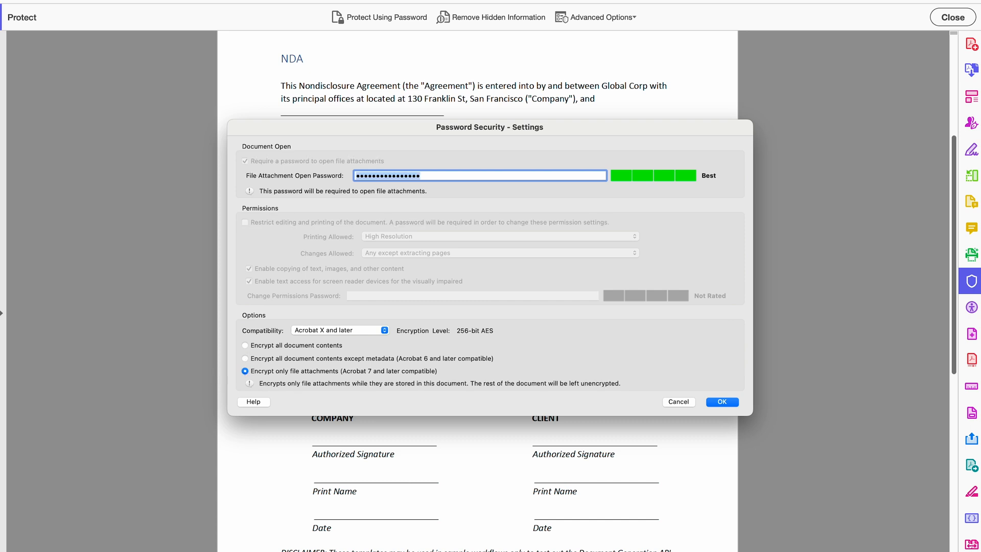
{"action": "mouse_move", "coordinate": [148, 323]}
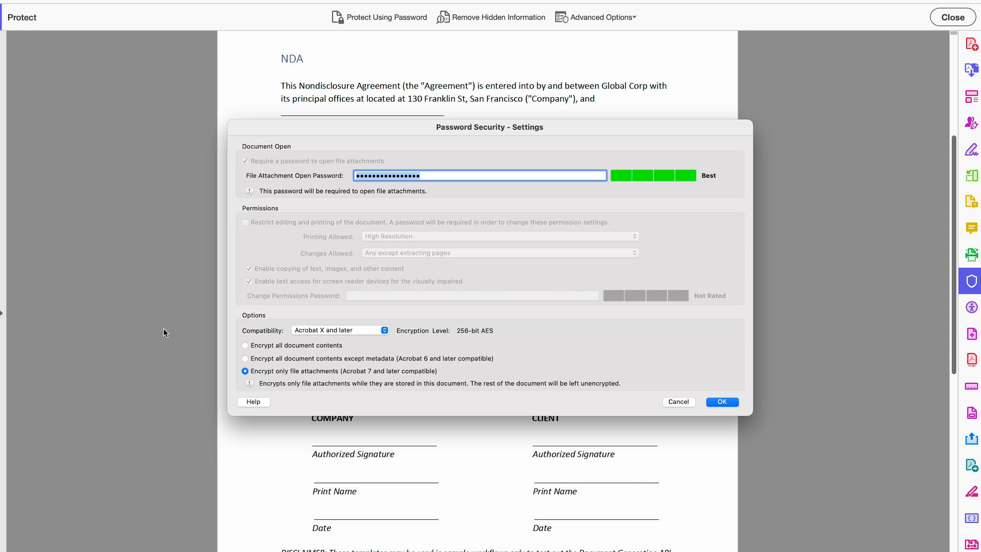
{"action": "mouse_move", "coordinate": [252, 378]}
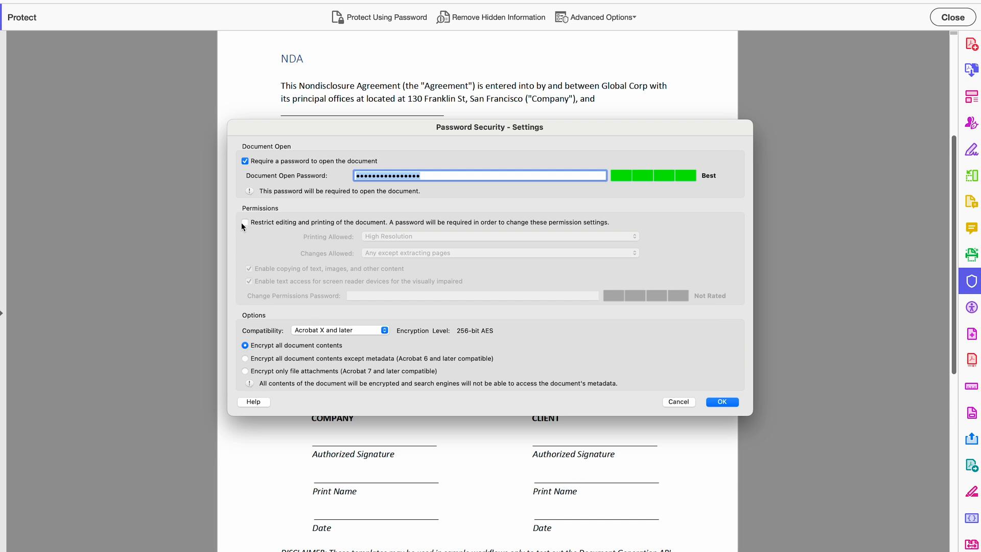
{"action": "mouse_move", "coordinate": [247, 227]}
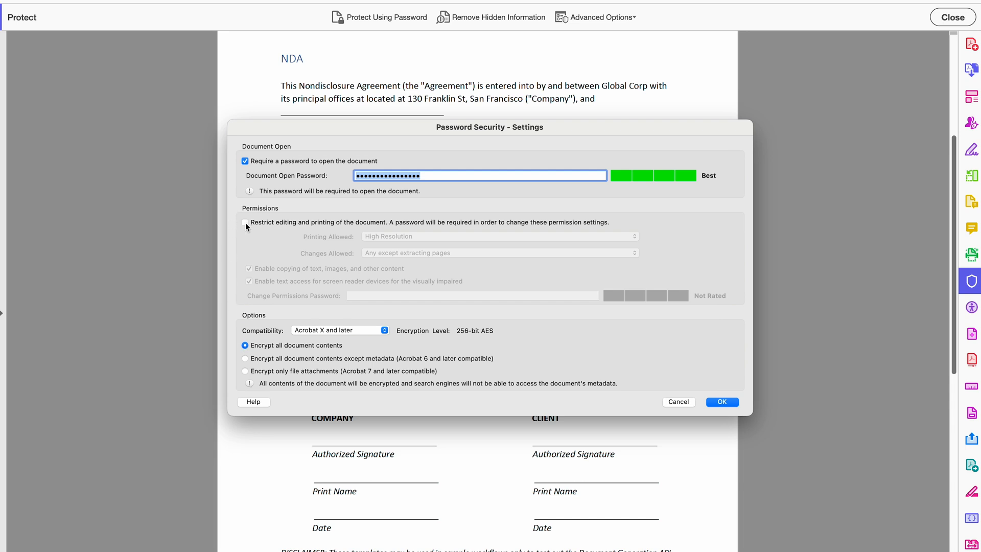
- Restrict editing and printing, with printing and changes set to None and copying disabled
{"action": "left_click", "coordinate": [245, 222]}
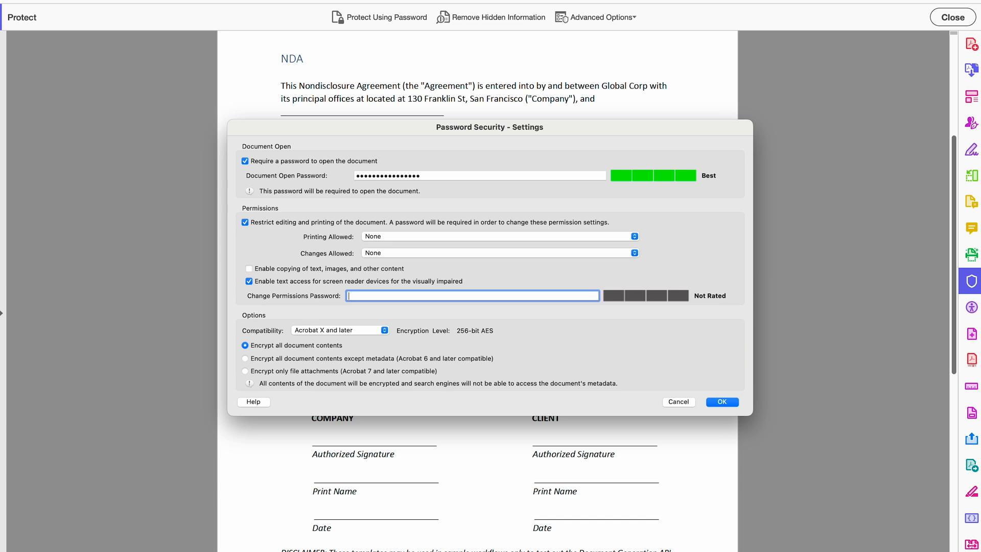
{"action": "mouse_move", "coordinate": [294, 326]}
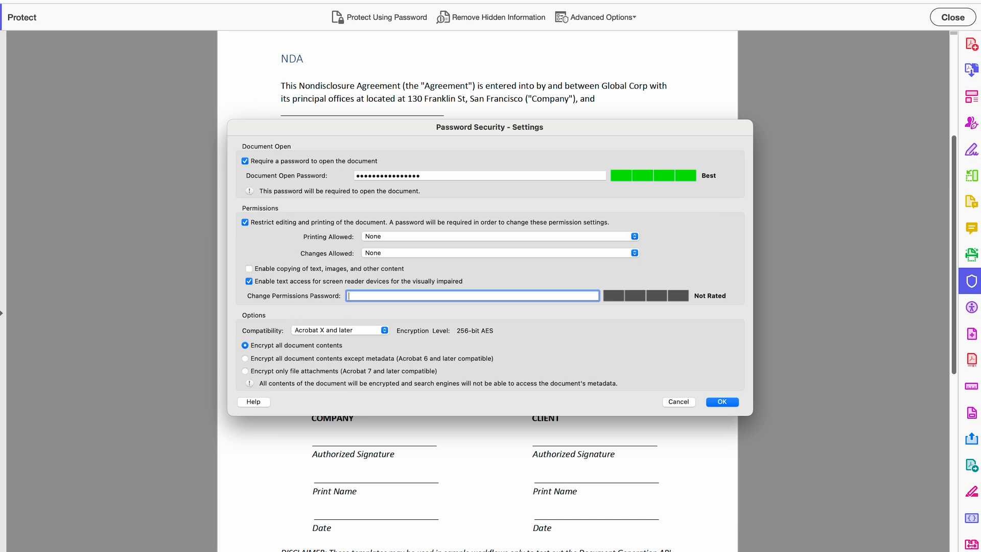
{"action": "mouse_move", "coordinate": [387, 238]}
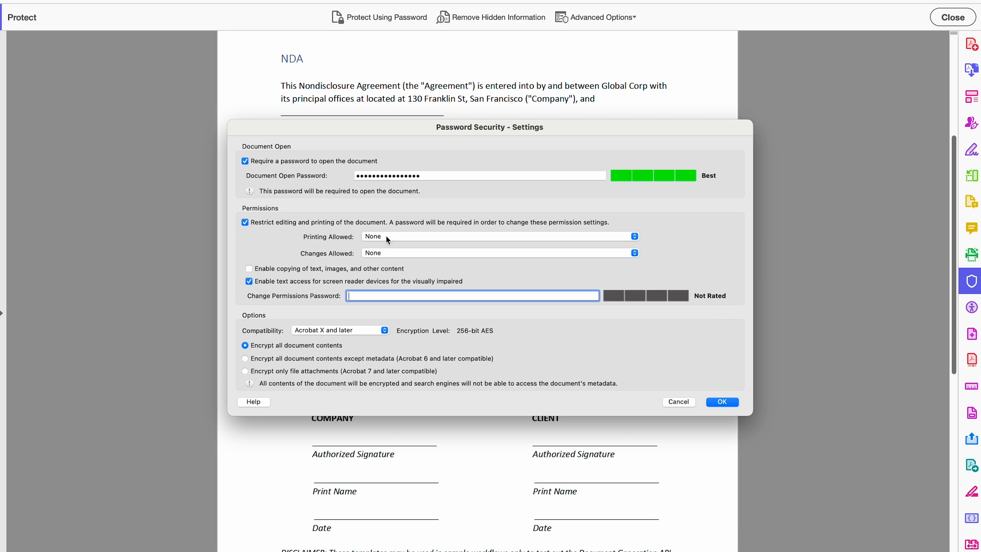
{"action": "left_click", "coordinate": [500, 237]}
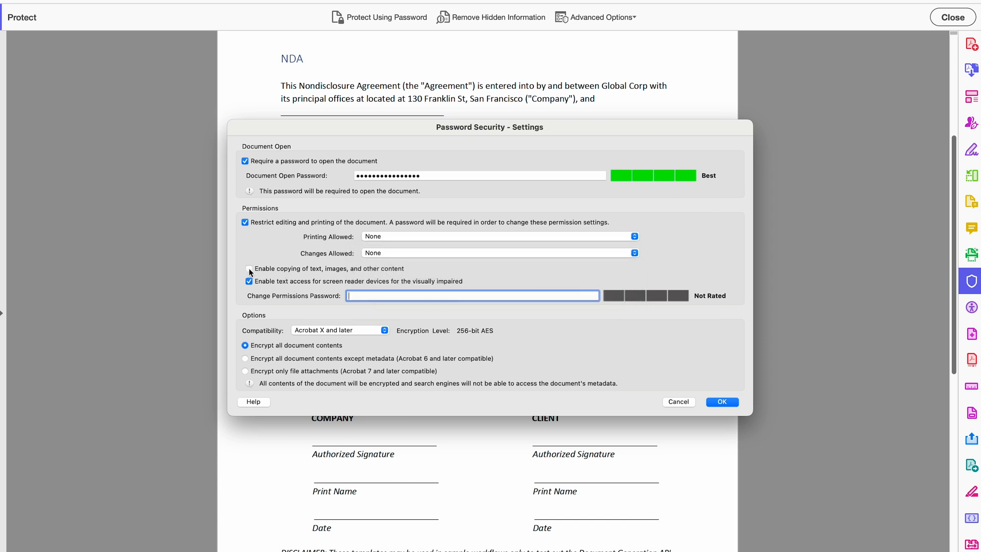
{"action": "left_click", "coordinate": [249, 269]}
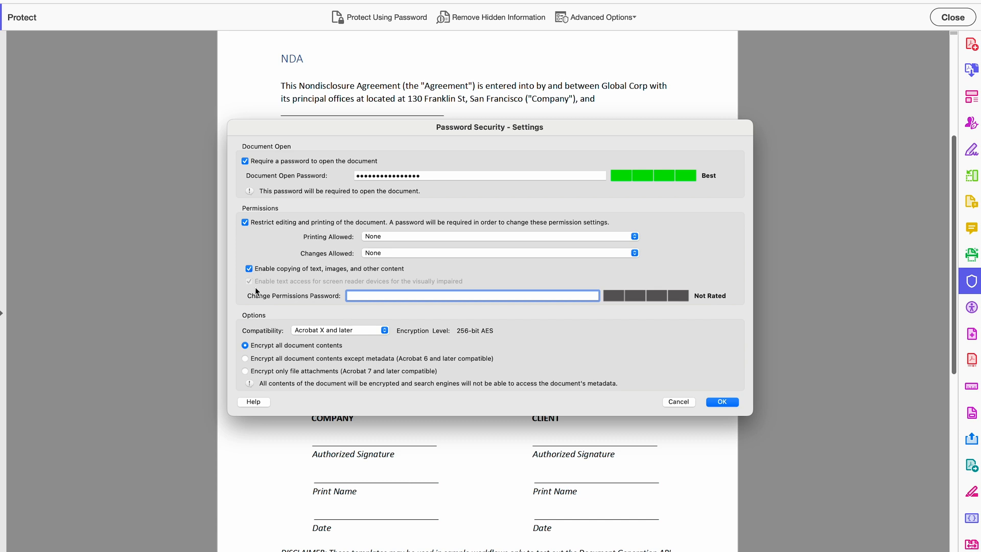
{"action": "left_click", "coordinate": [249, 268]}
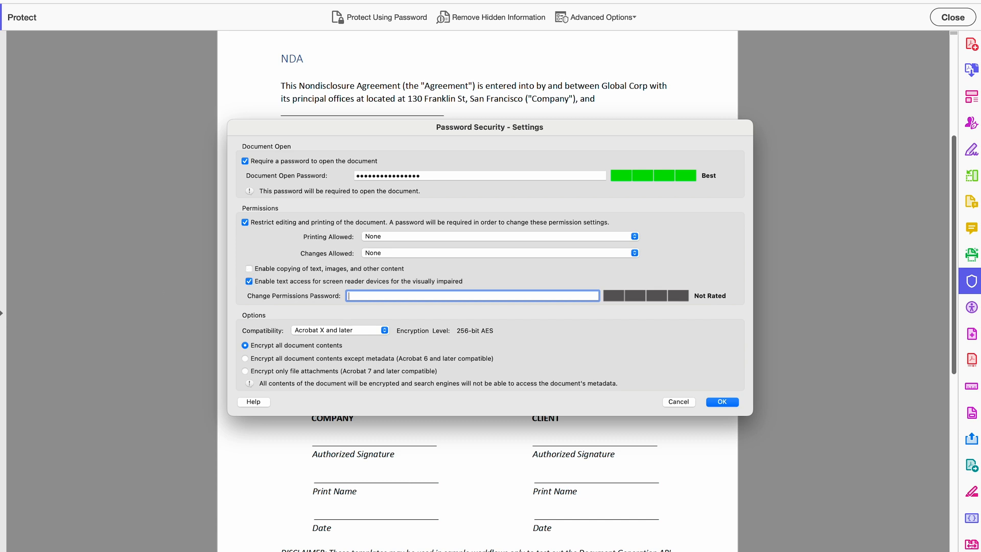
{"action": "mouse_move", "coordinate": [309, 323]}
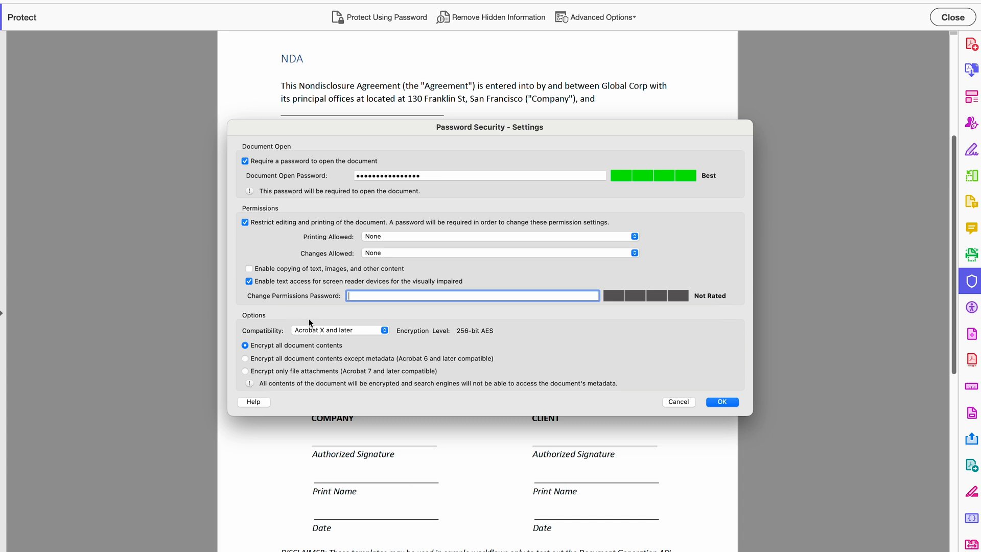
{"action": "mouse_move", "coordinate": [323, 321]}
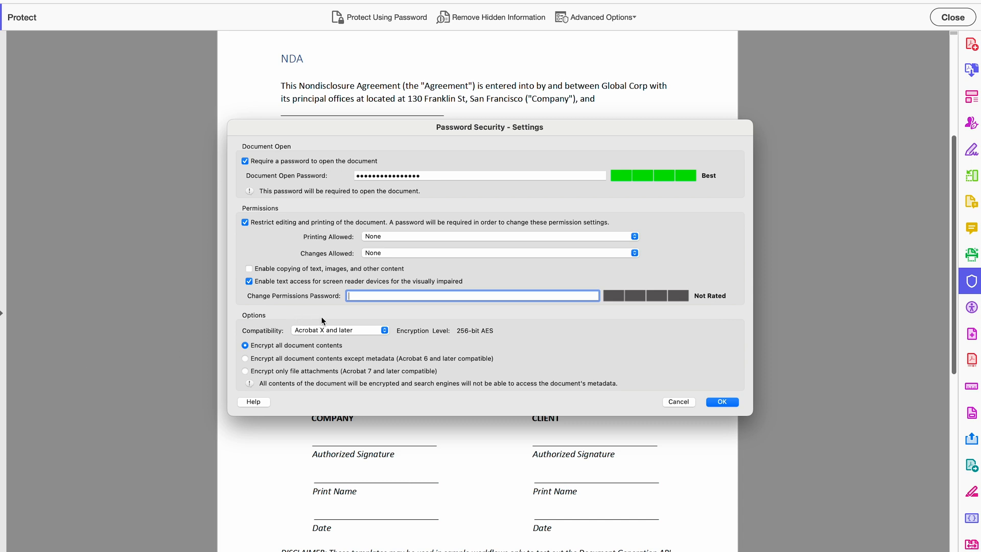